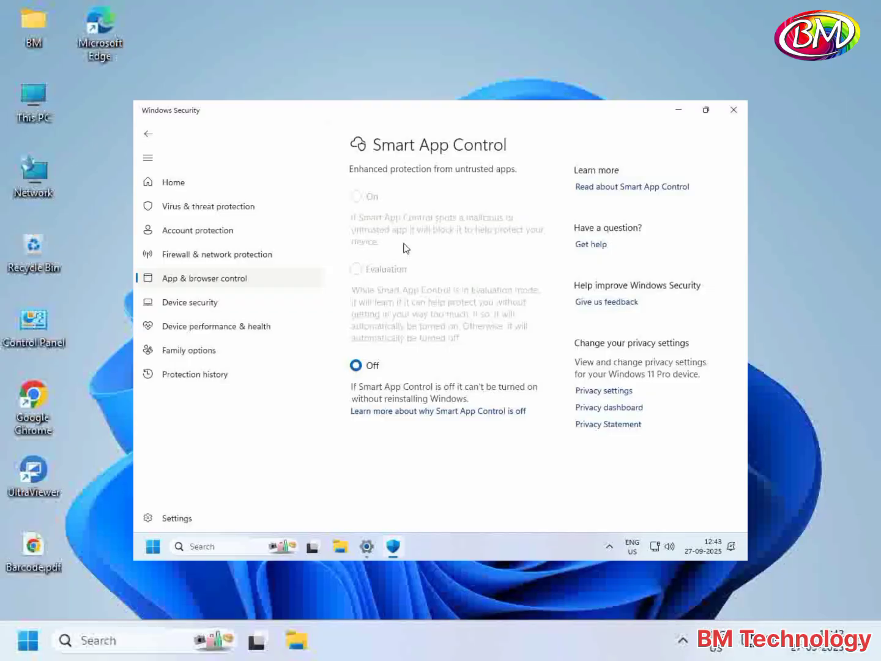
# Launch the Settings app from the Start menu's Pinned section, landing on its Home page.
pyautogui.click(733, 110)
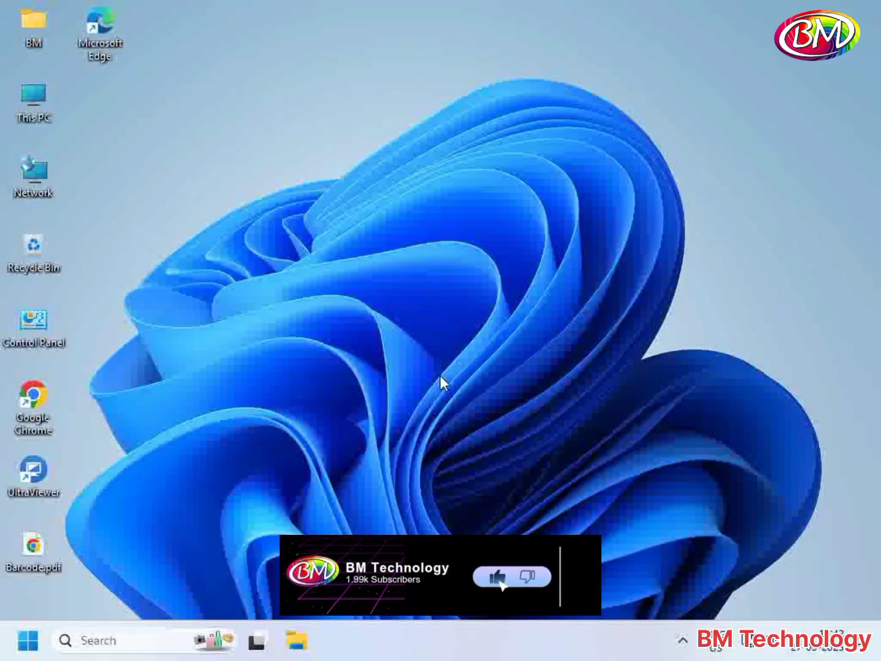
pyautogui.click(497, 577)
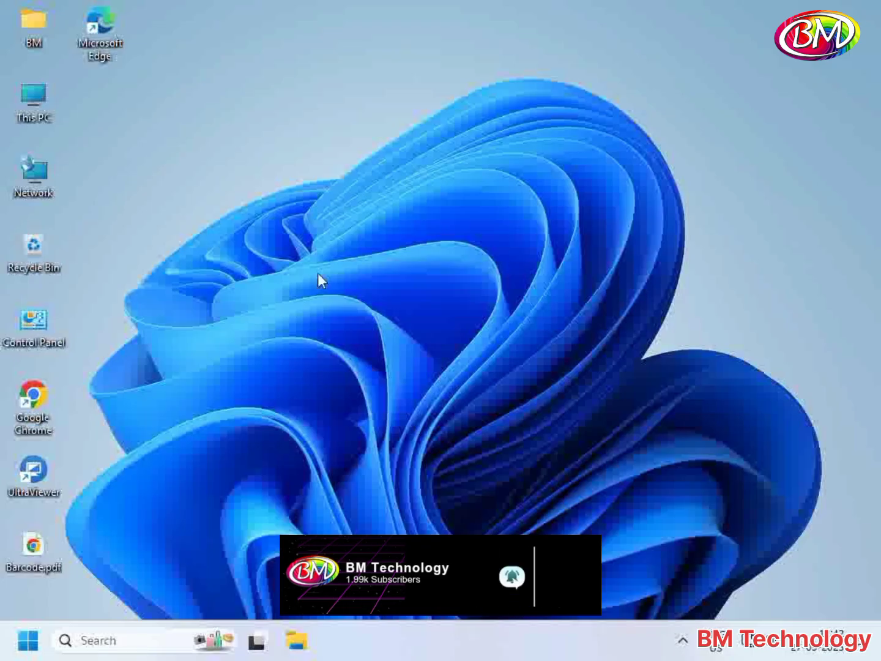
pyautogui.moveTo(337, 348)
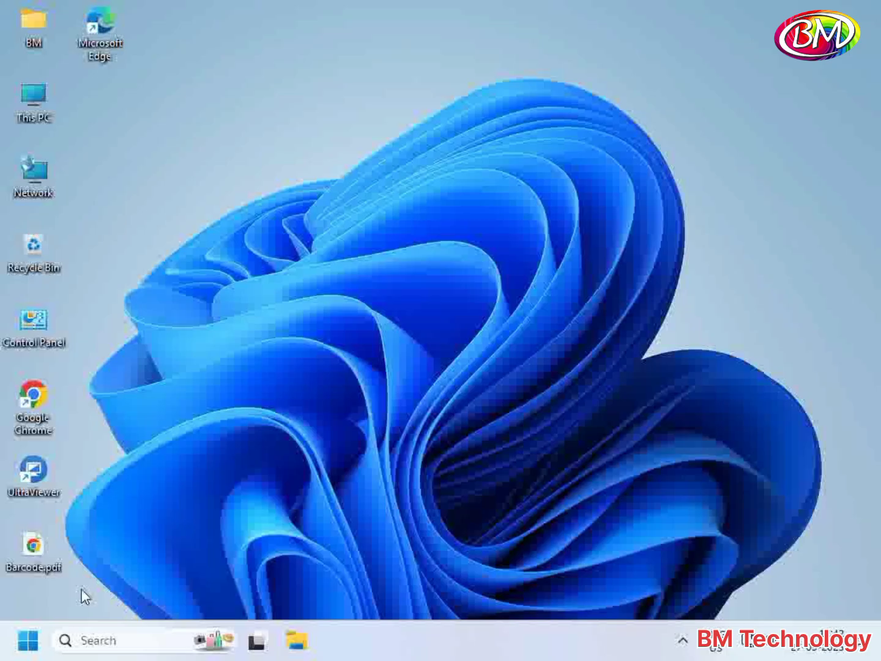
pyautogui.click(28, 642)
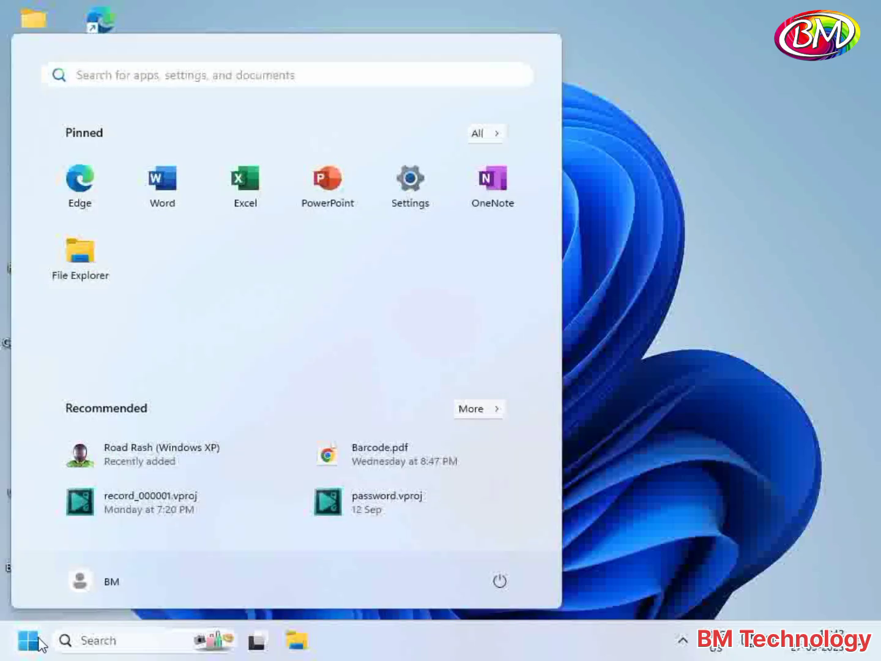
pyautogui.click(409, 178)
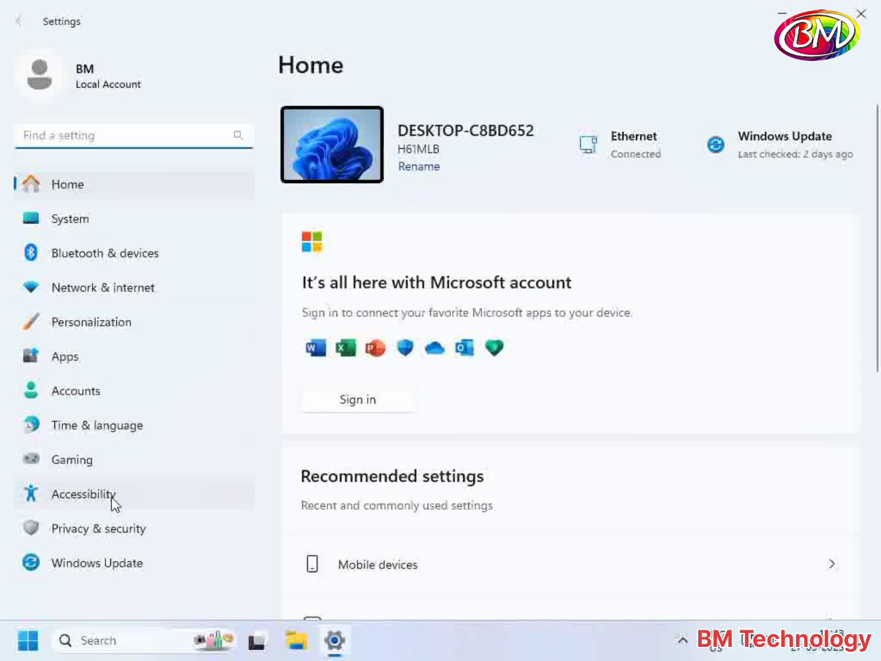
pyautogui.moveTo(130, 544)
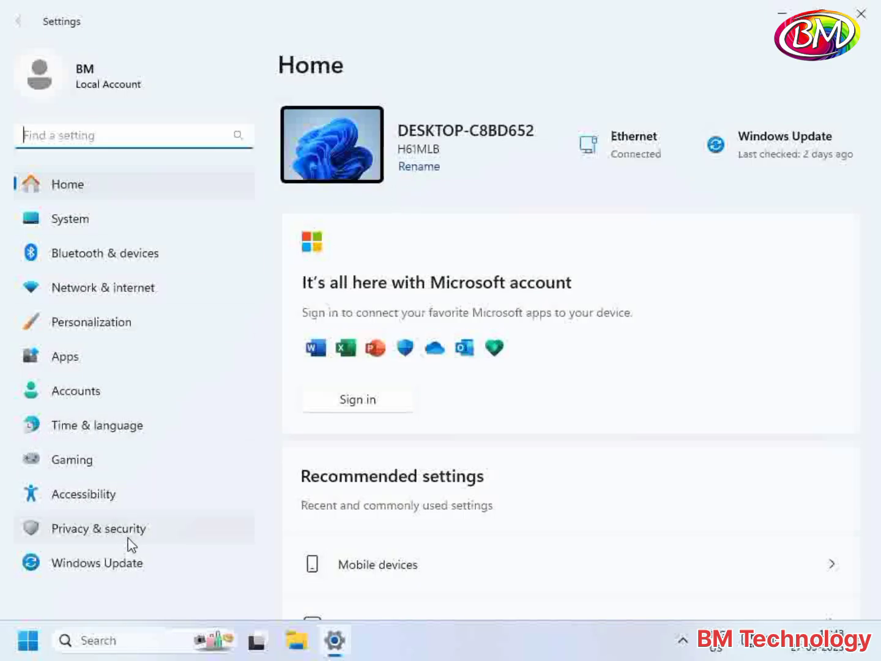
# Go to Privacy & security and show the Windows Security page with its protection areas.
pyautogui.click(98, 529)
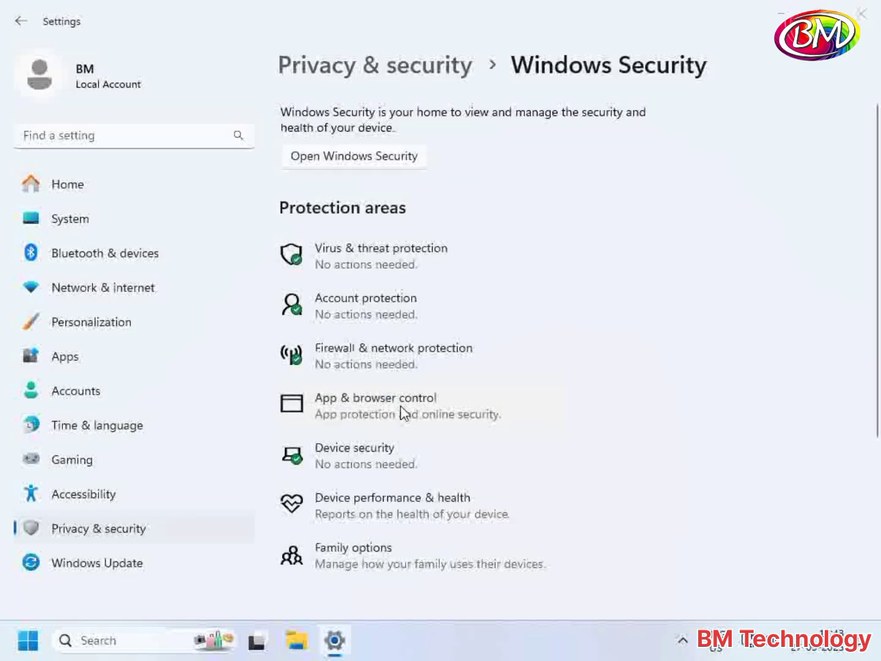
# Show App & browser control with Smart App Control, Reputation-based and Exploit protection sections.
pyautogui.click(372, 397)
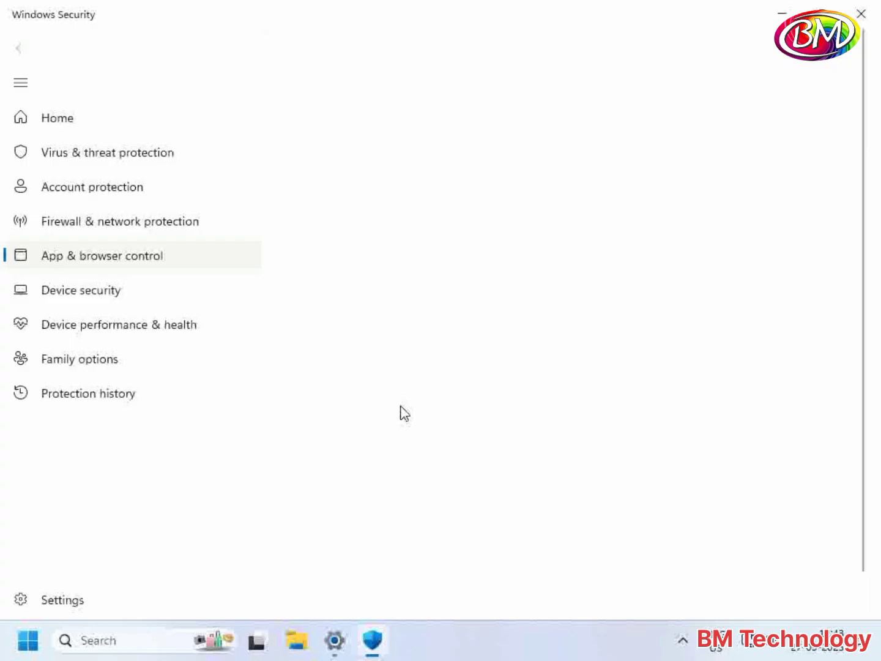
pyautogui.click(98, 254)
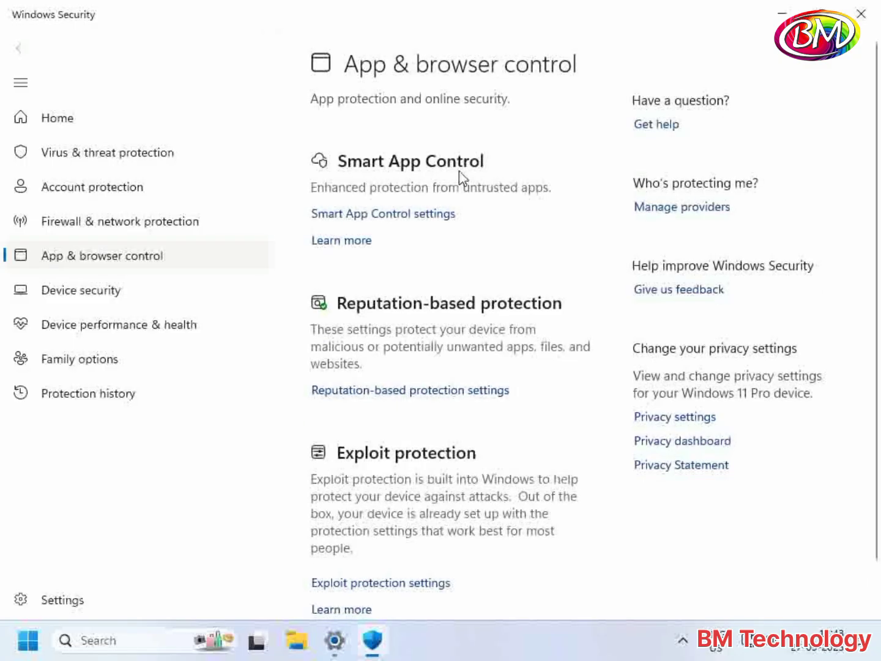
pyautogui.moveTo(372, 223)
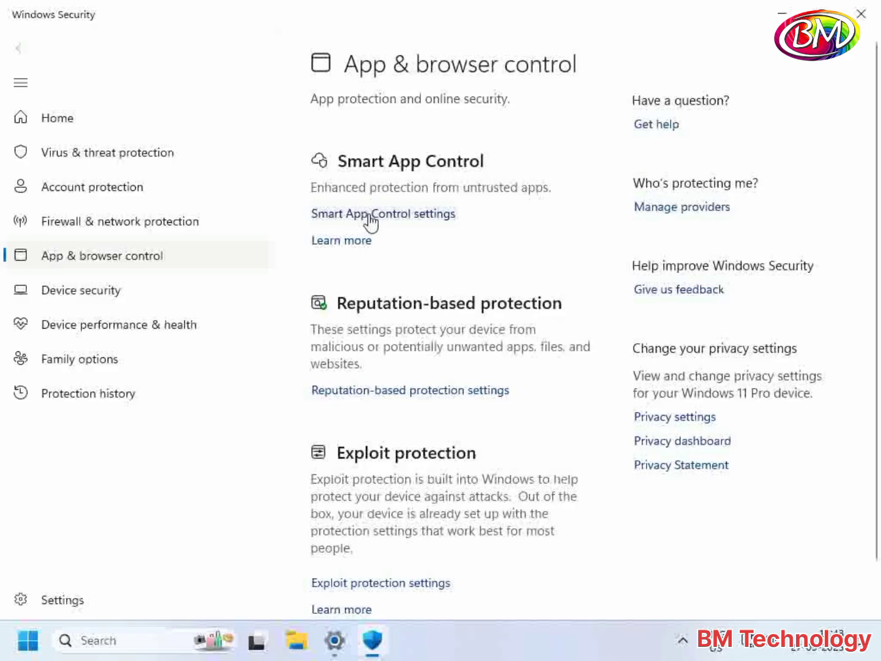
# Show Smart App Control settings with Off selected and On/Evaluation unavailable.
pyautogui.click(384, 213)
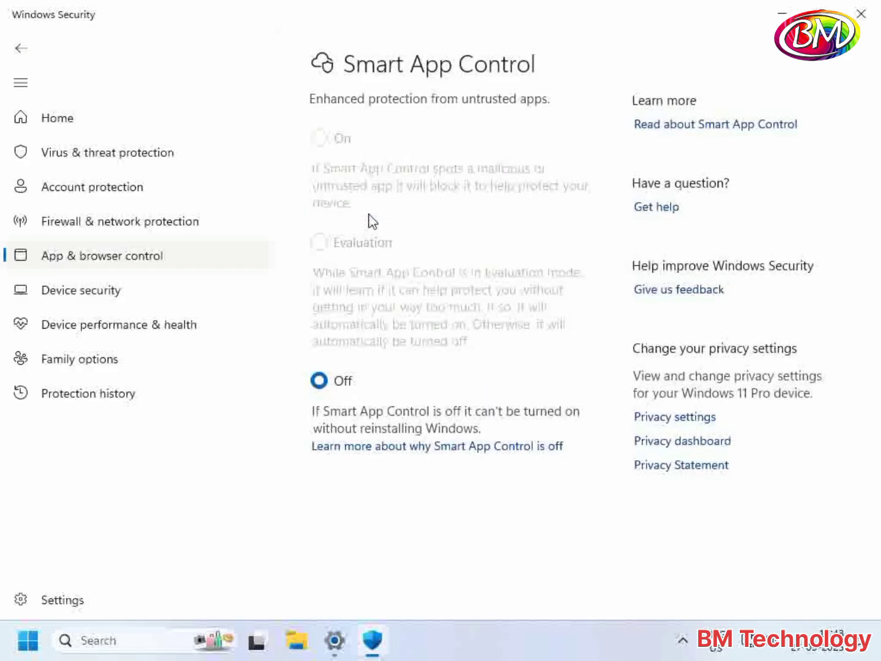
pyautogui.moveTo(392, 213)
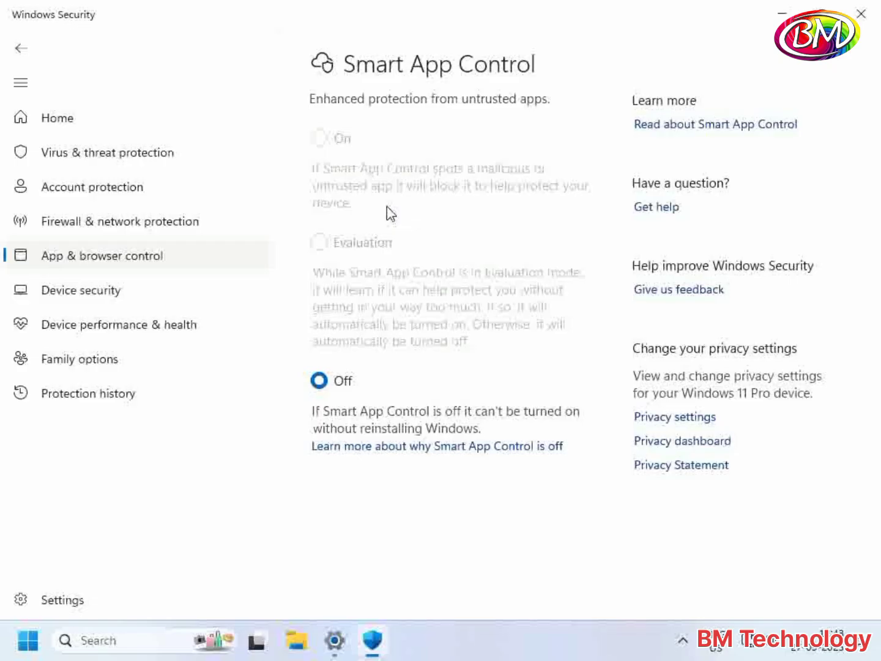
pyautogui.moveTo(355, 386)
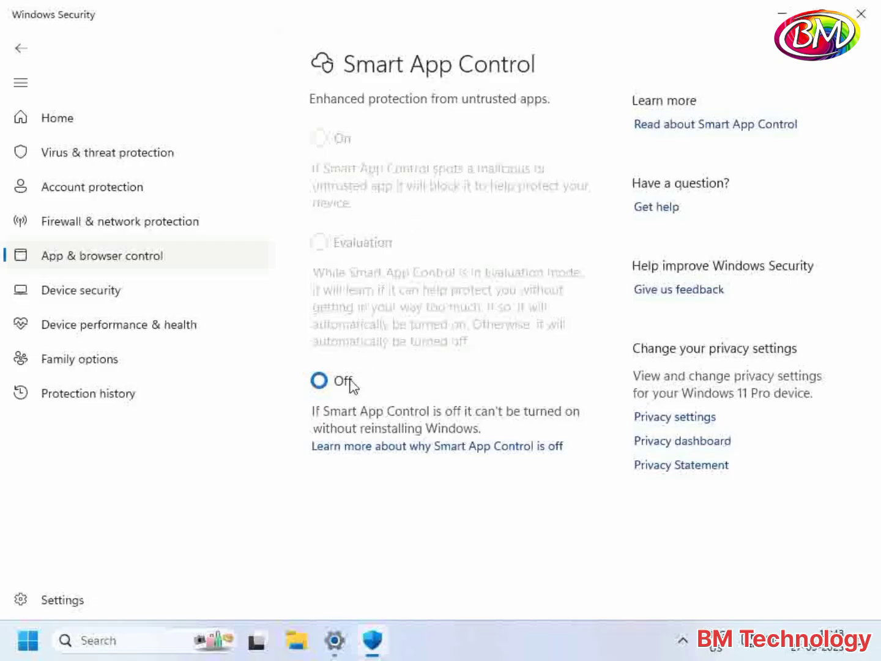
pyautogui.moveTo(336, 406)
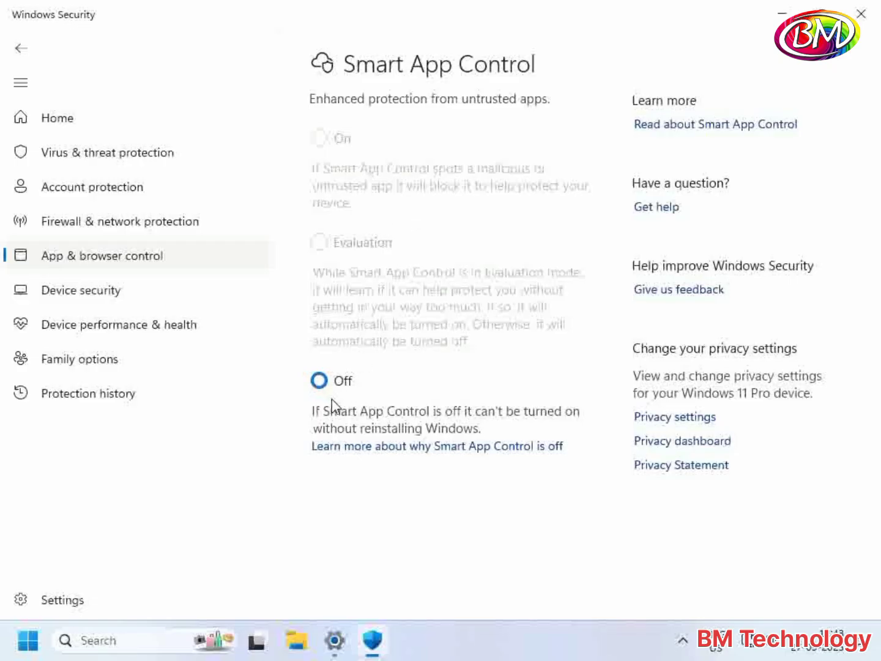